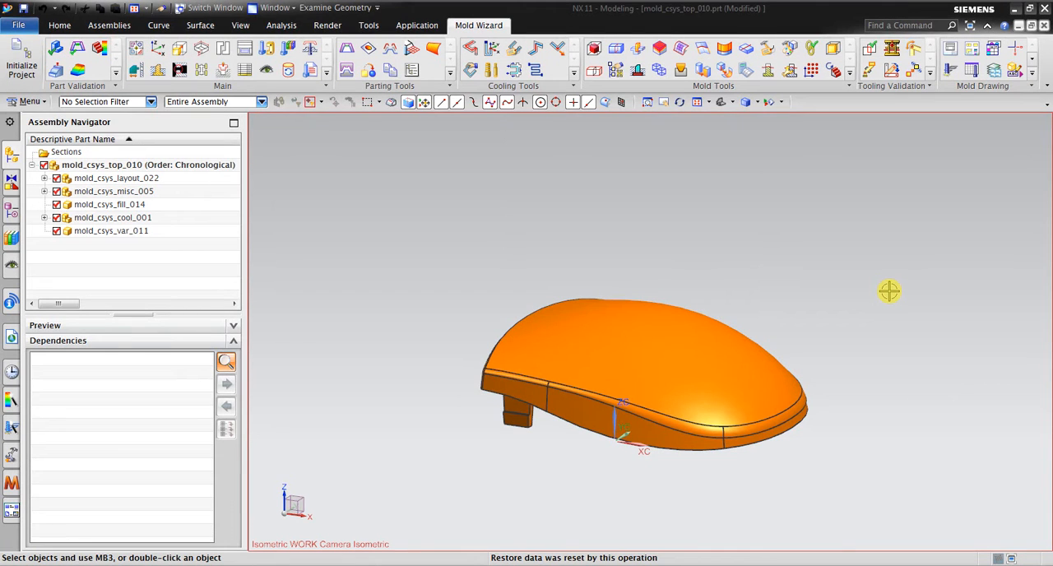
mouse_move(888, 292)
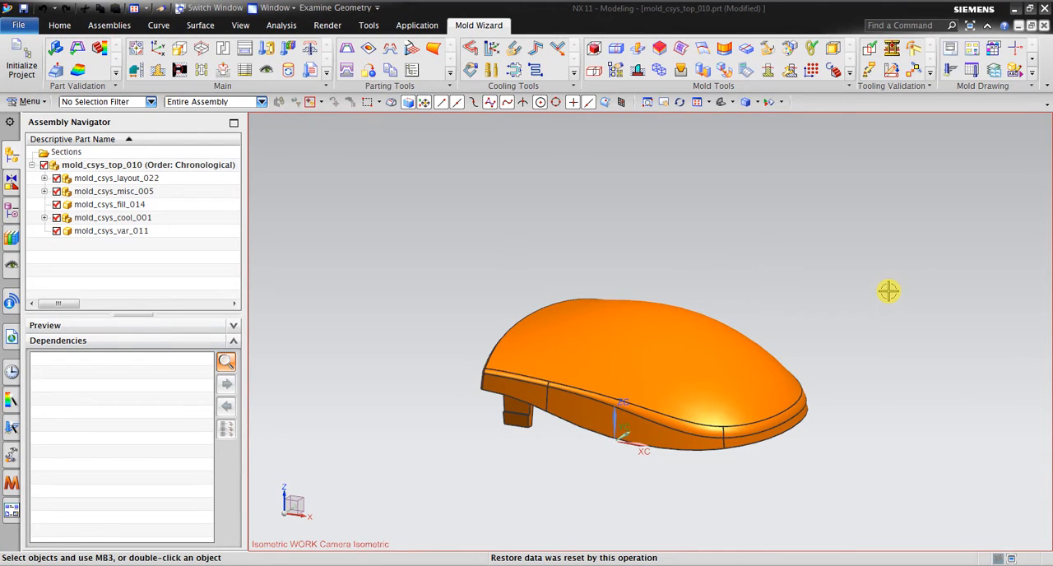
mouse_move(878, 293)
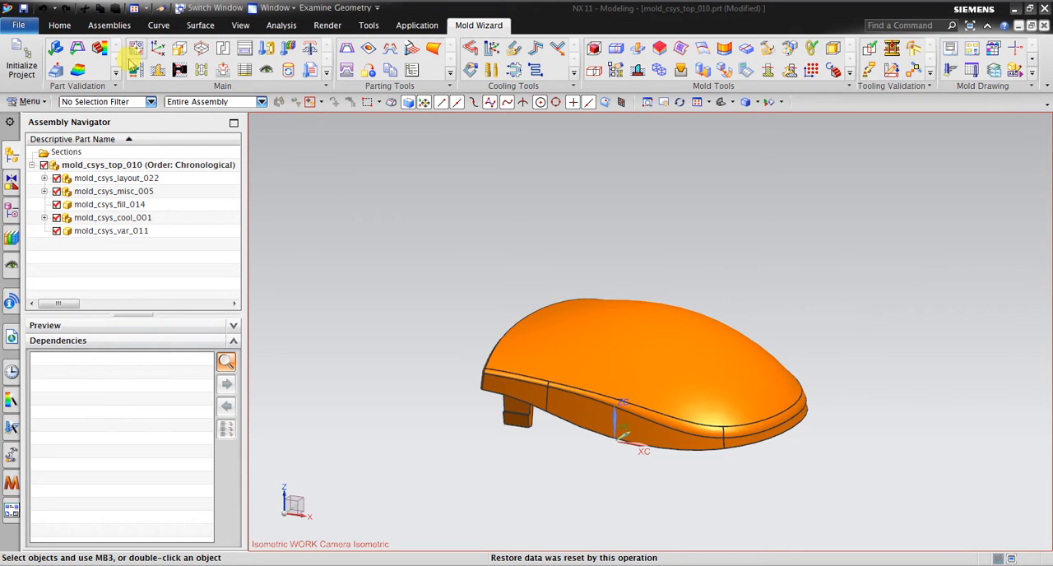
mouse_move(157, 57)
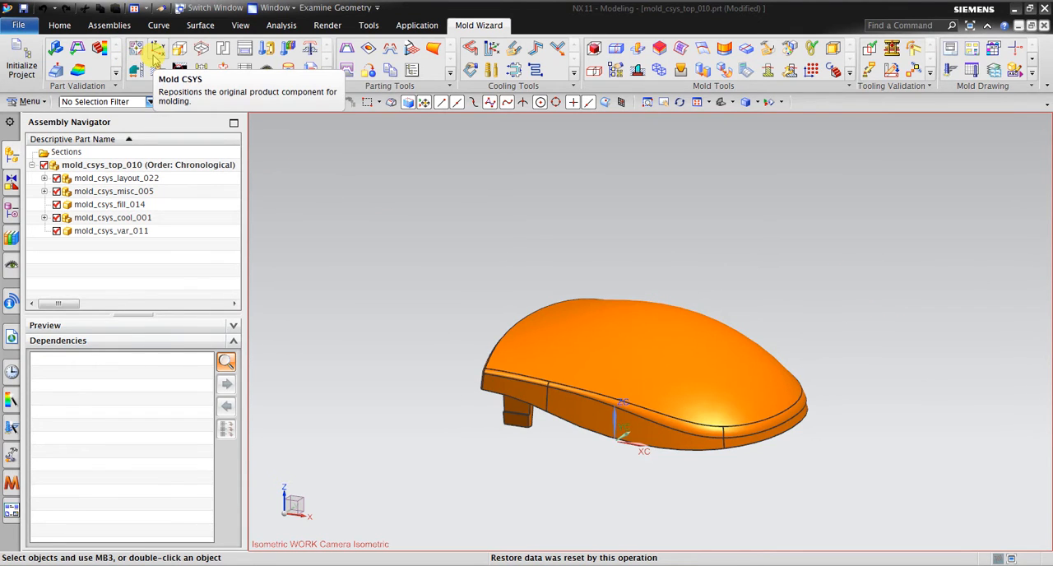
Step: Orbit the mouse cover to inspect its underside, top, side and rounded front
left_click_drag(642, 373, 395, 337)
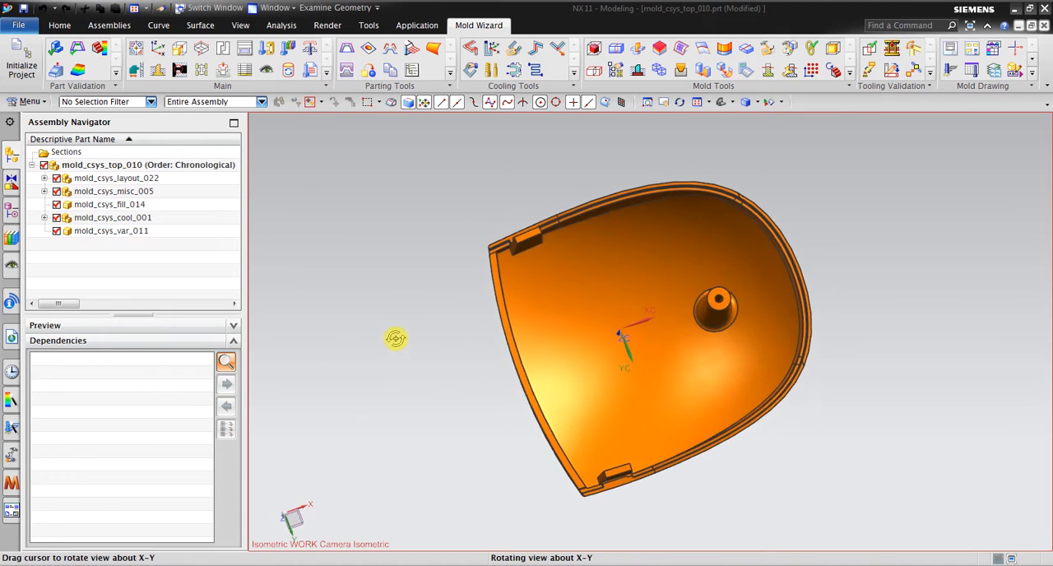
left_click_drag(395, 338, 388, 435)
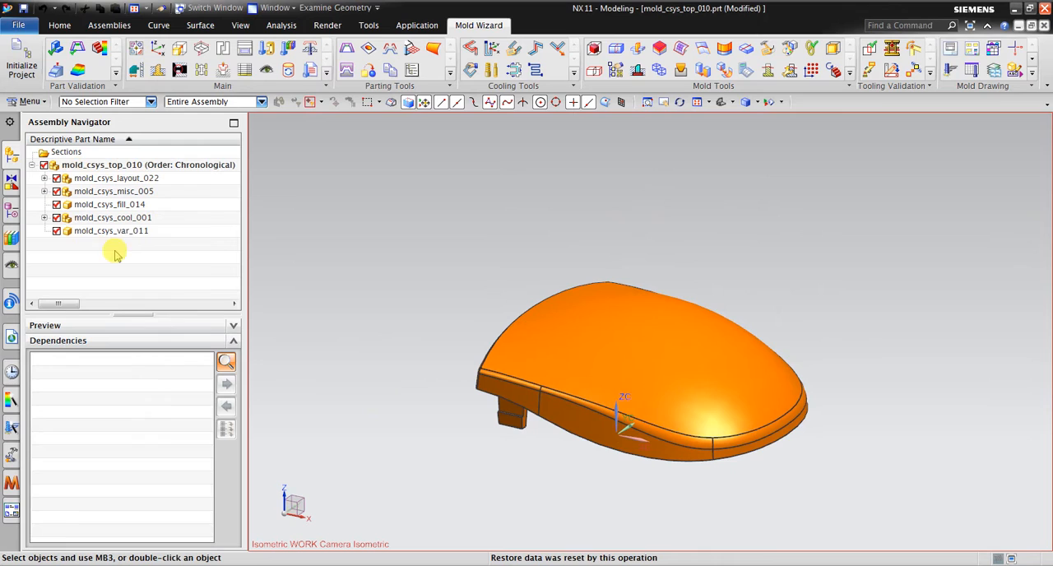
mouse_move(229, 270)
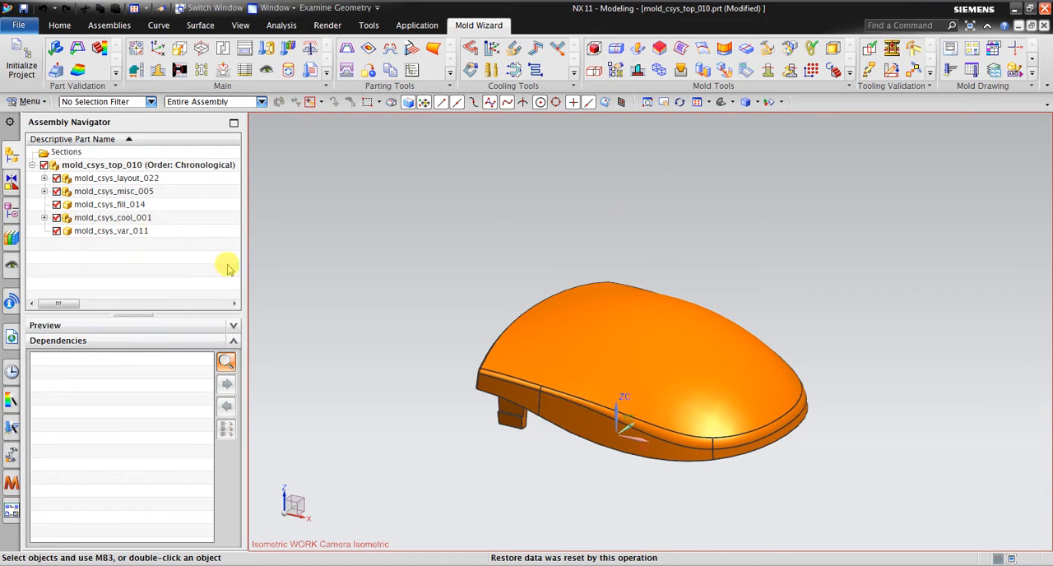
mouse_move(425, 422)
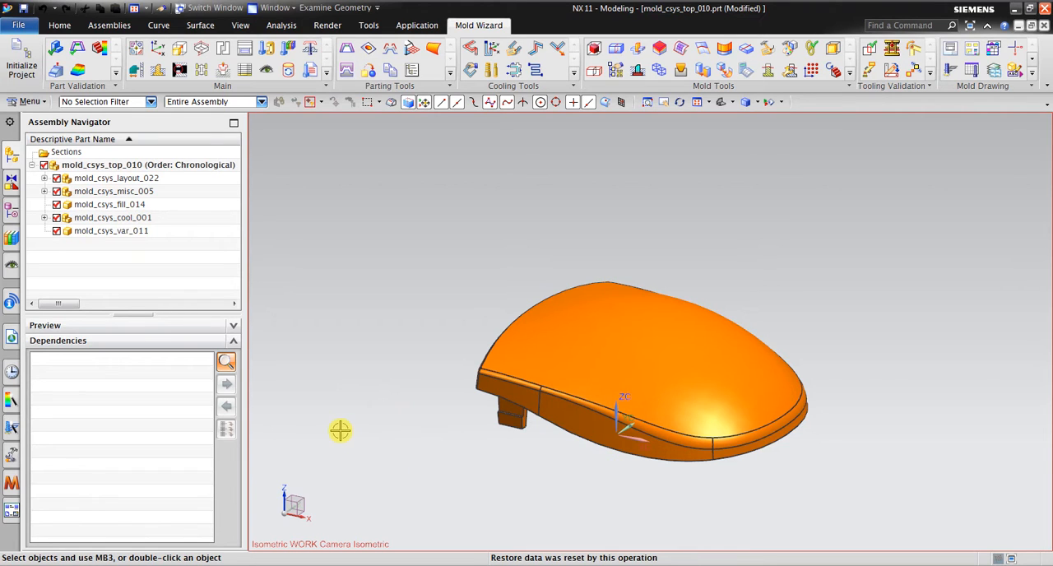
mouse_move(335, 445)
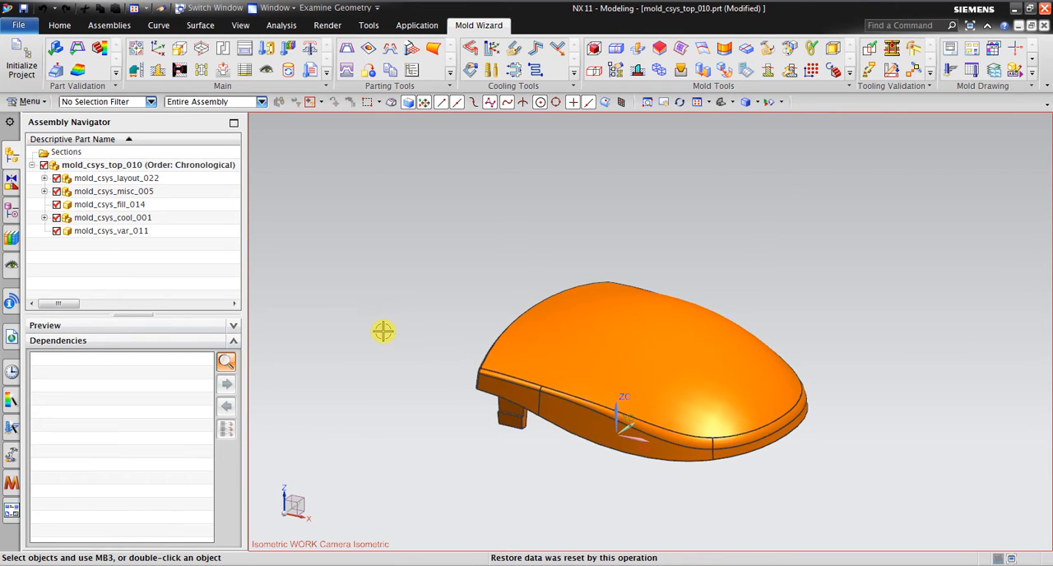
left_click_drag(383, 332, 474, 265)
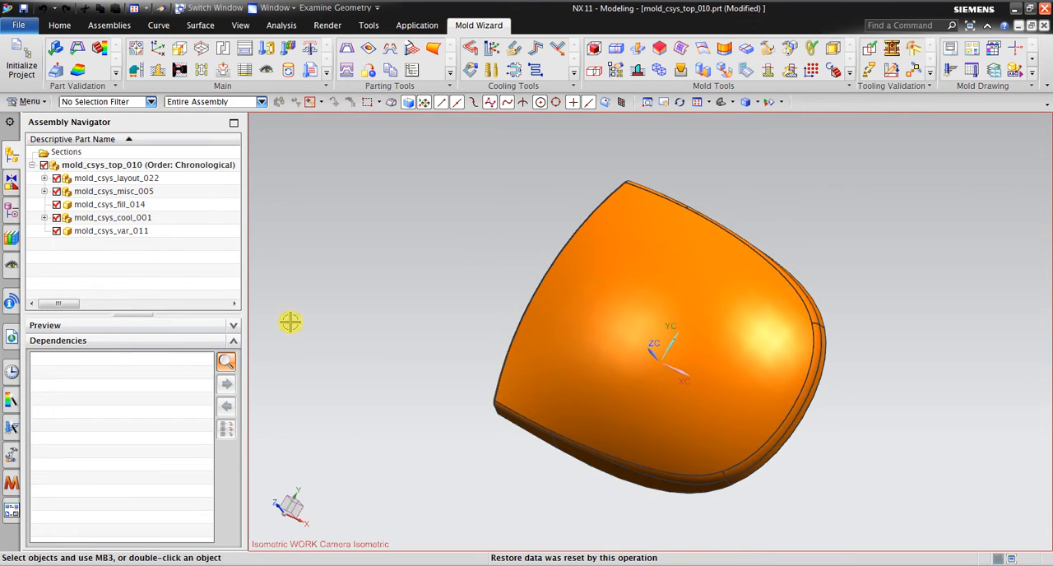
mouse_move(272, 316)
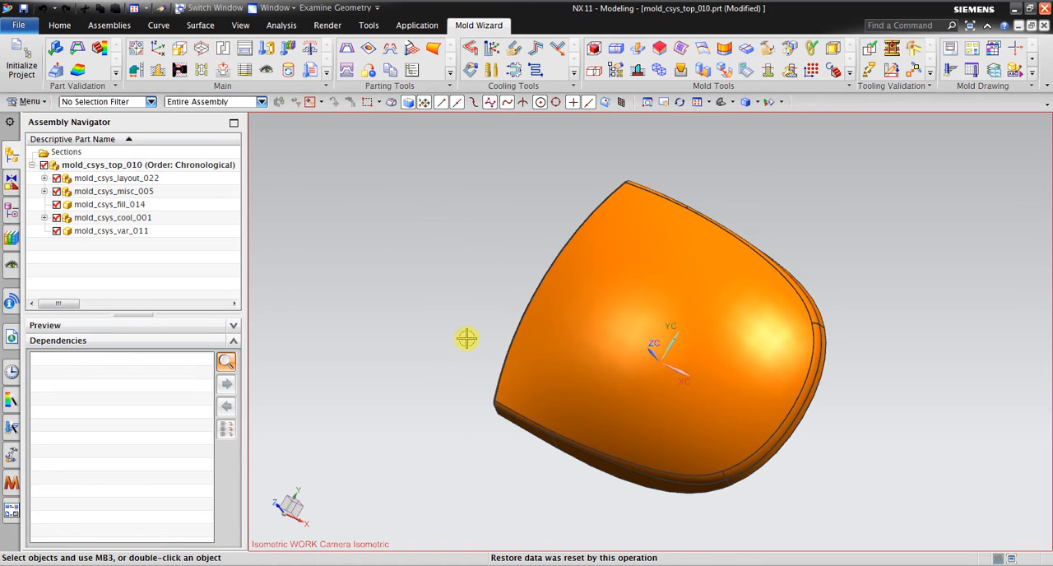
left_click_drag(467, 339, 664, 481)
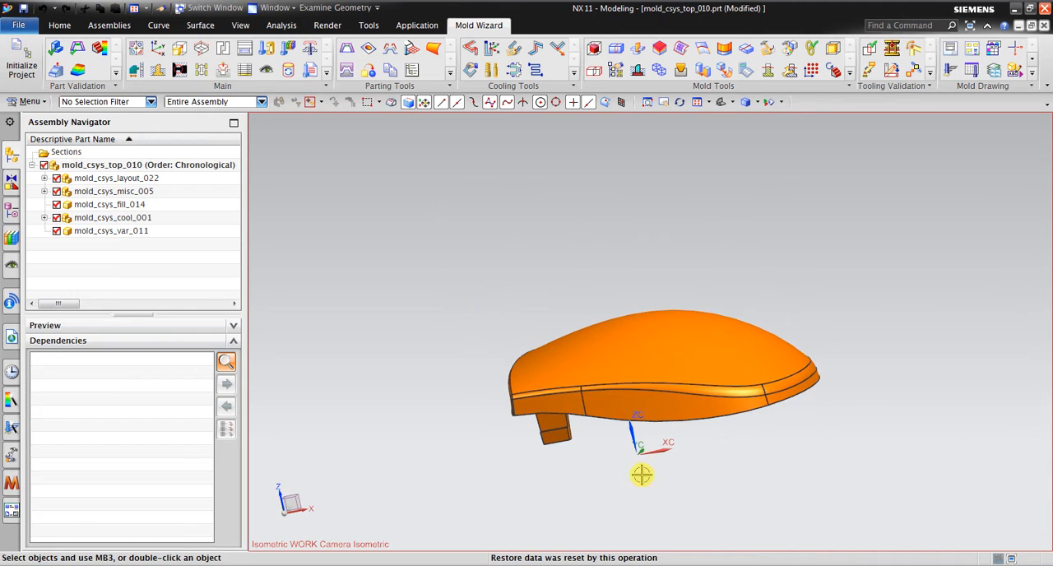
left_click_drag(641, 474, 530, 230)
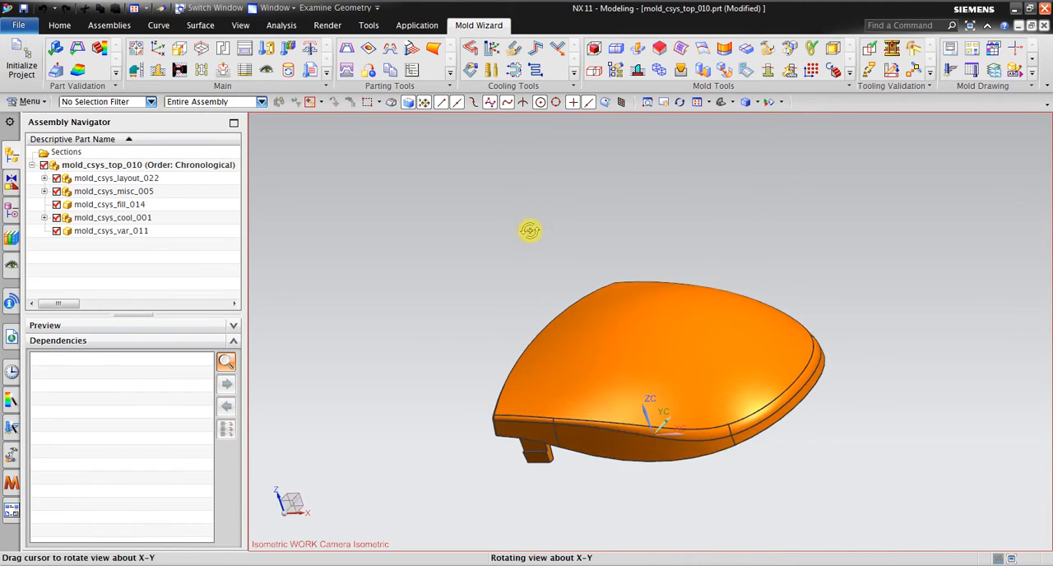
left_click_drag(530, 231, 457, 469)
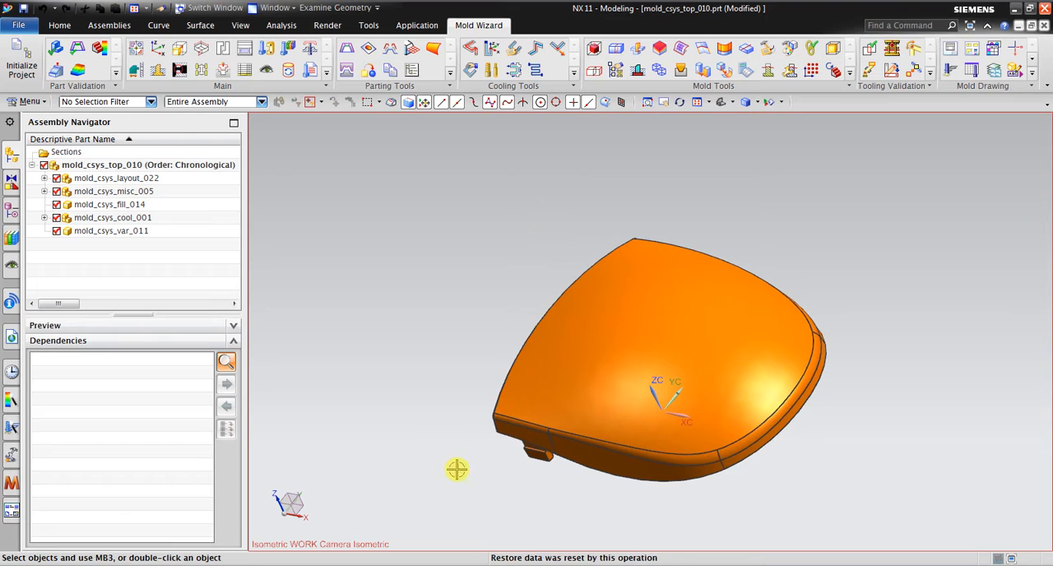
mouse_move(615, 418)
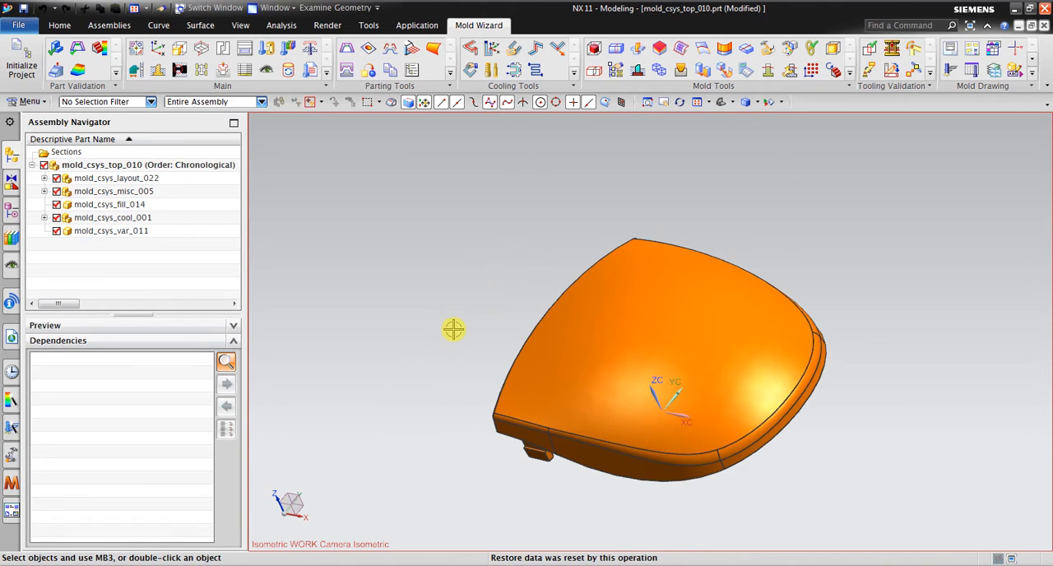
Step: Bring up the Mold CSYS settings from the Mold Wizard ribbon
left_click(661, 388)
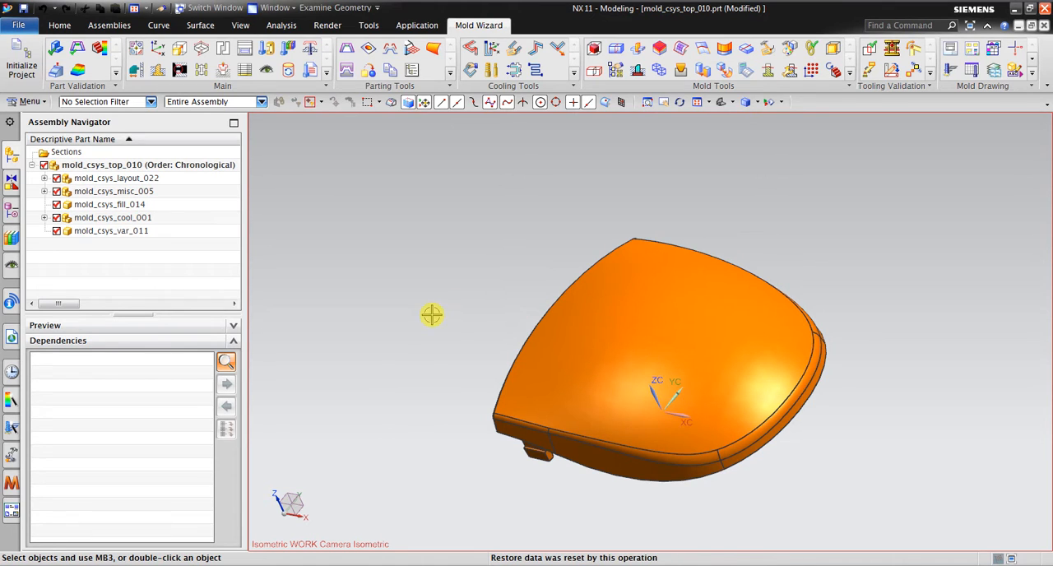
mouse_move(156, 46)
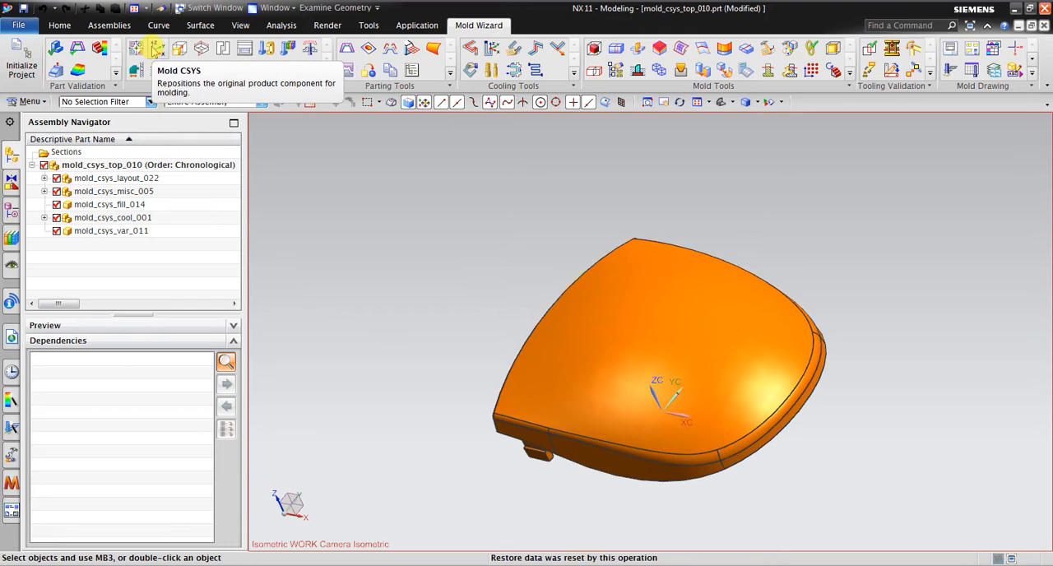
left_click(668, 404)
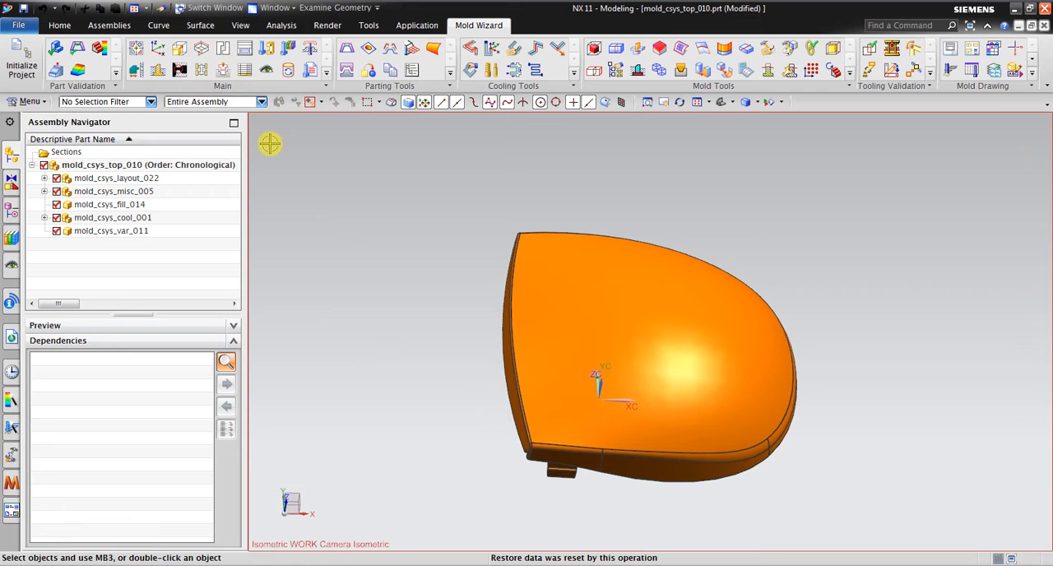
mouse_move(427, 342)
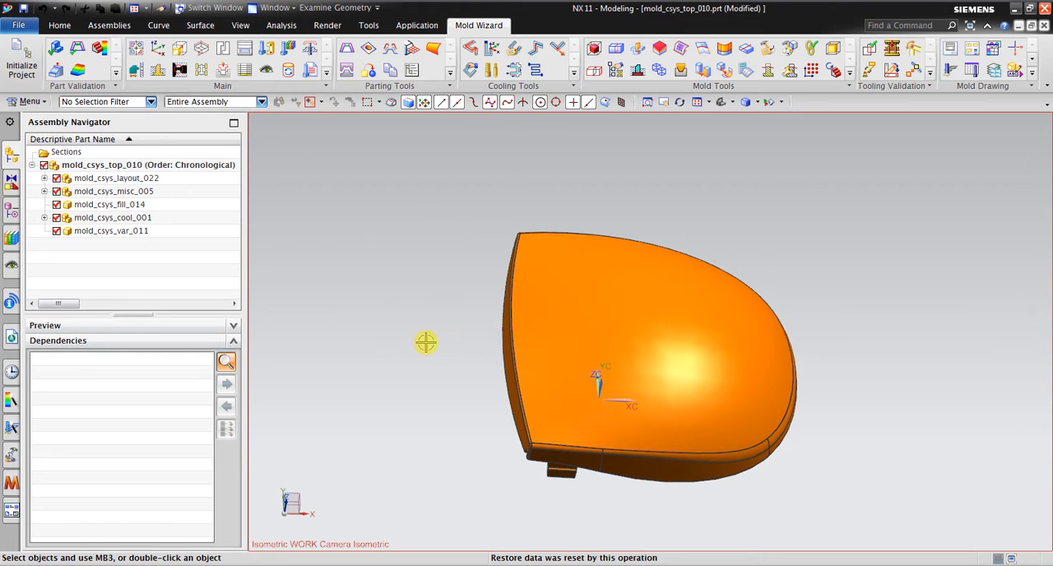
left_click_drag(426, 342, 293, 277)
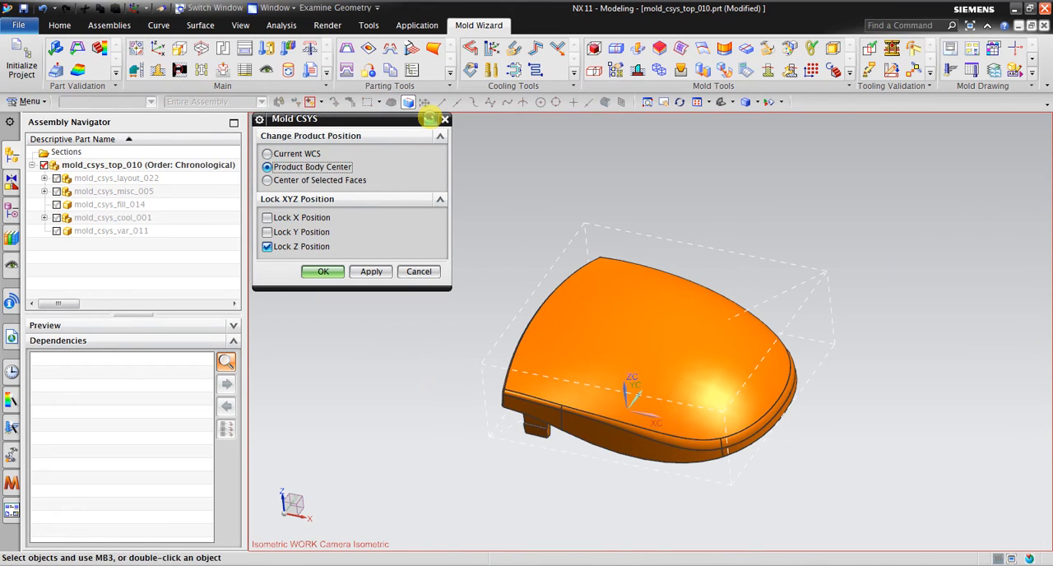
Step: Dismiss the Mold CSYS settings to free the WCS for repositioning
left_click(266, 154)
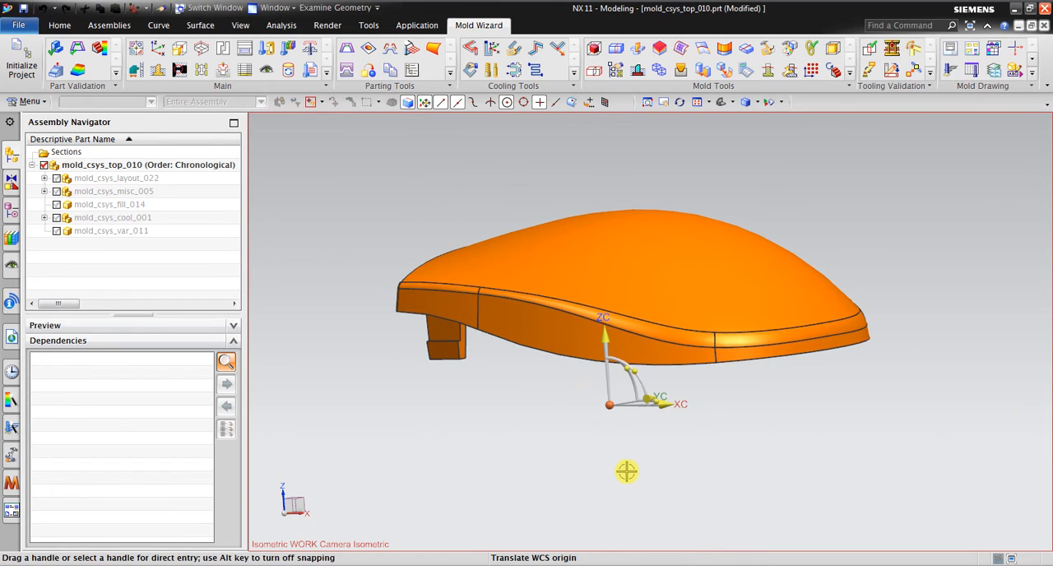
Step: Orbit the model to look inside the cover at its rim and inner boss
left_click_drag(627, 471, 800, 415)
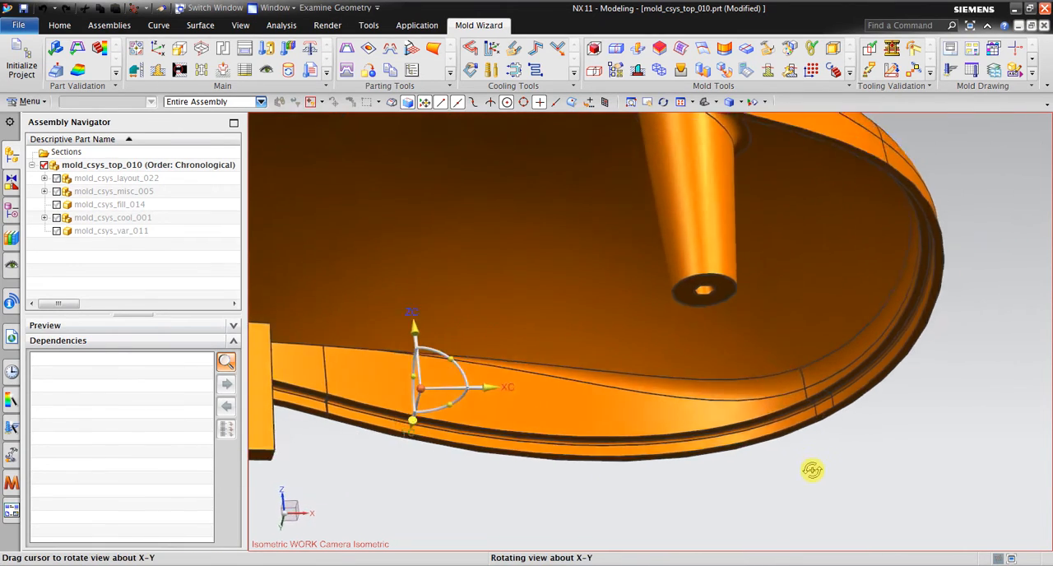
left_click_drag(813, 471, 803, 497)
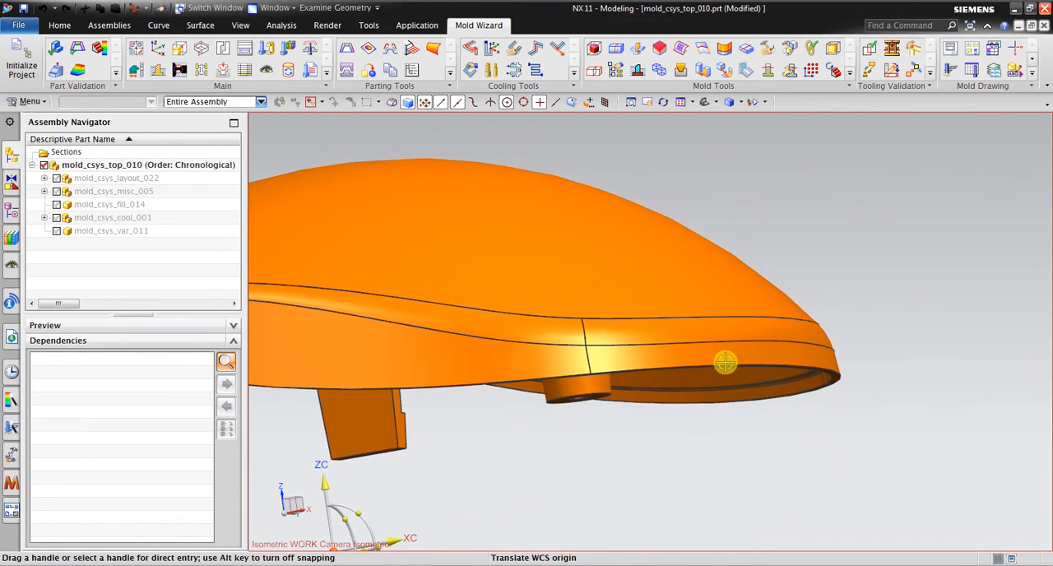
left_click_drag(724, 364, 928, 416)
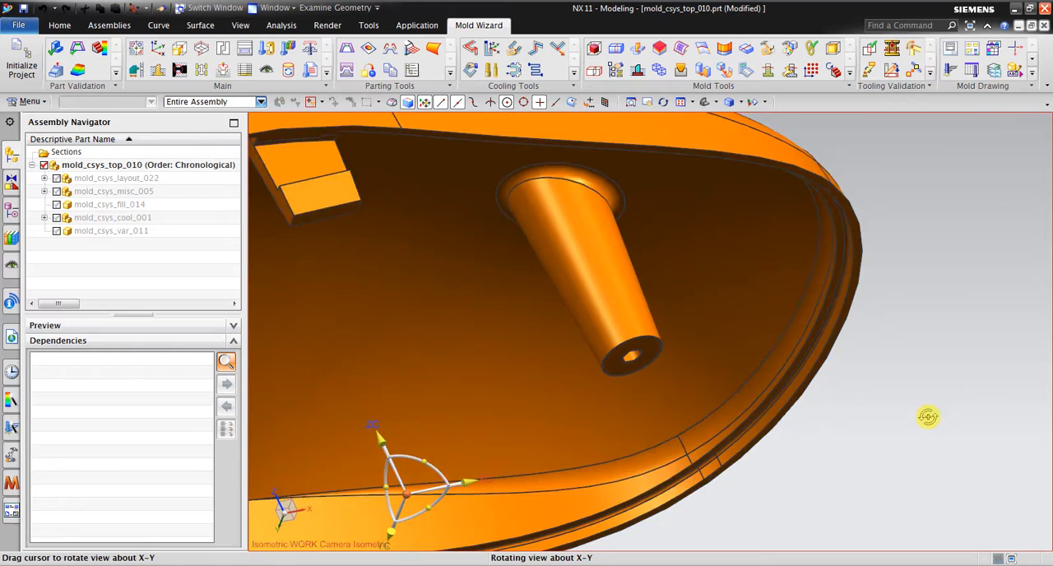
left_click_drag(928, 417, 882, 454)
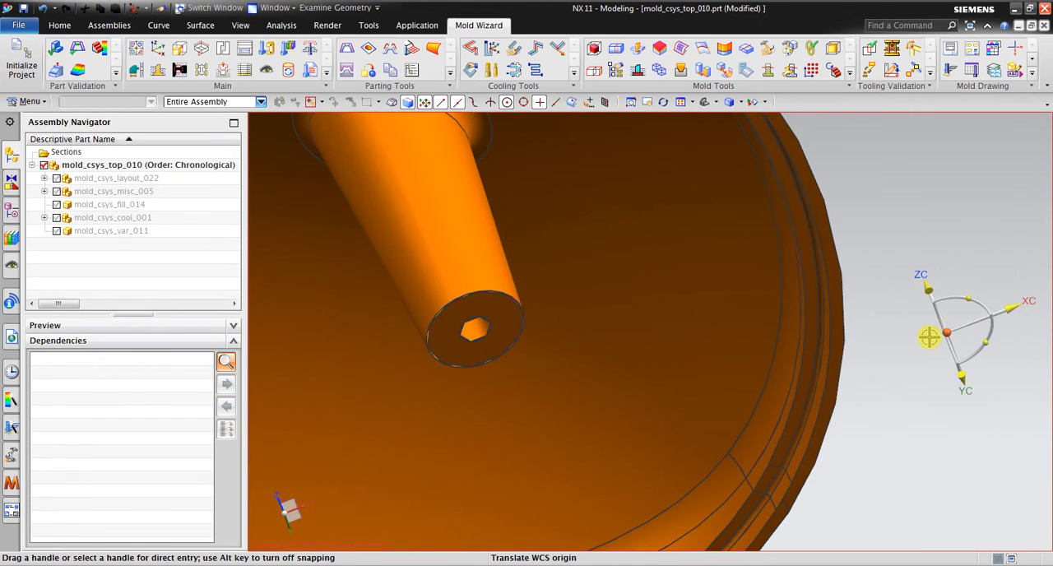
Step: Drag the WCS origin handle onto the cover's parting-line edge and fine-tune it
left_click_drag(930, 336, 848, 309)
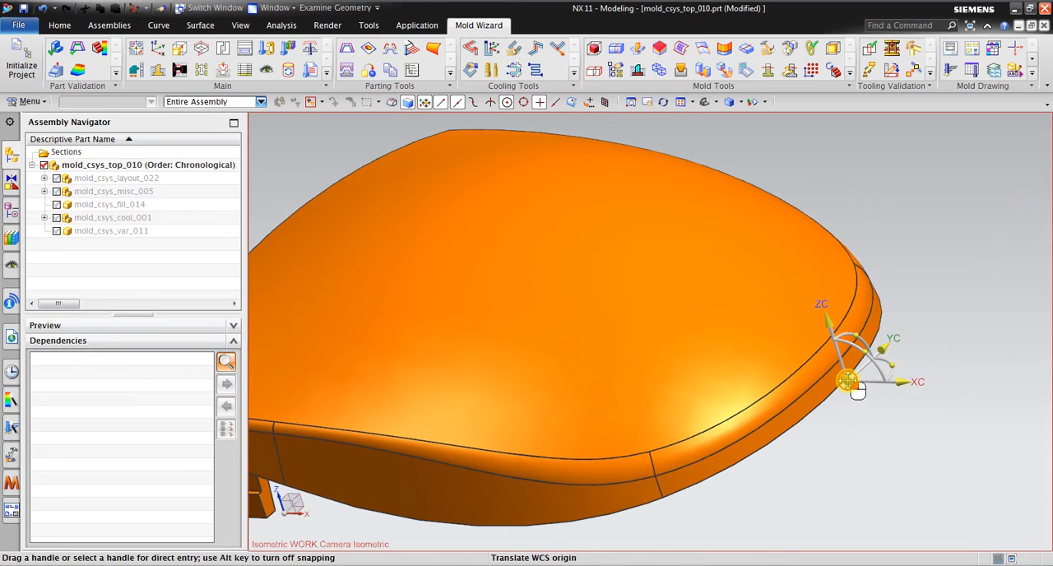
left_click_drag(846, 381, 859, 358)
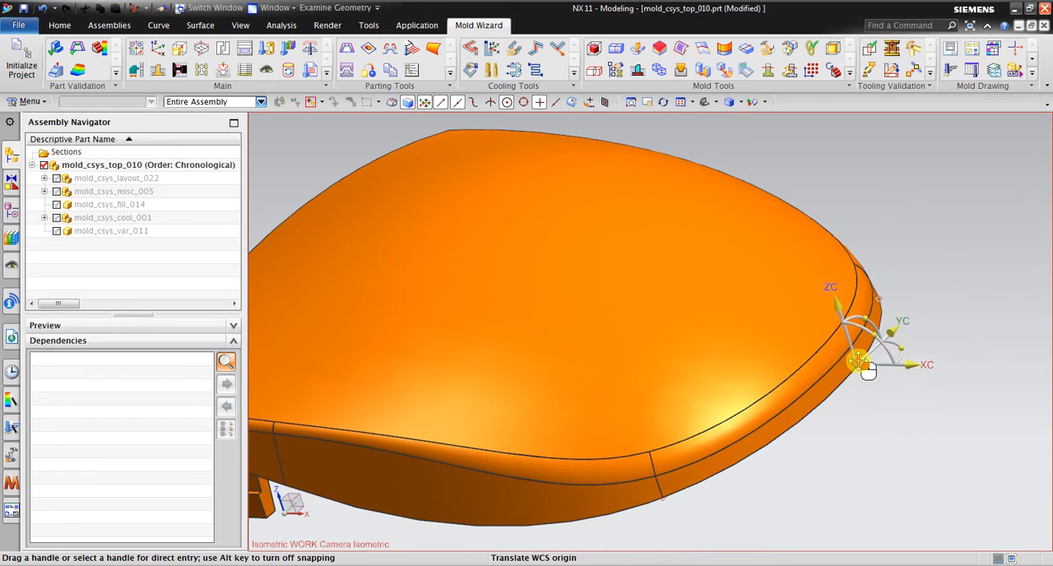
left_click_drag(859, 362, 821, 407)
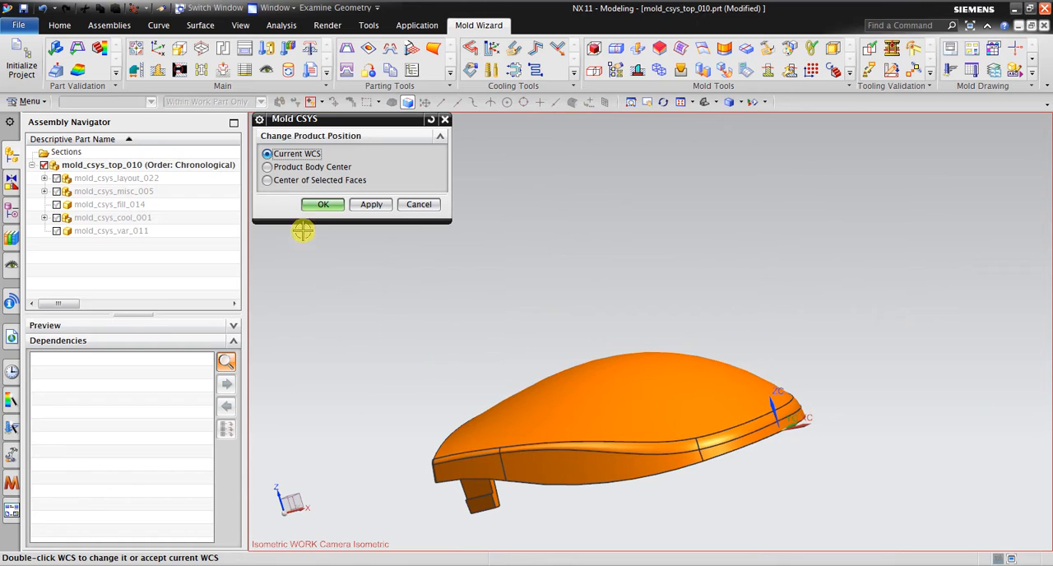
Step: Apply the mold CSYS at the current WCS on the parting edge and close the settings
left_click(322, 204)
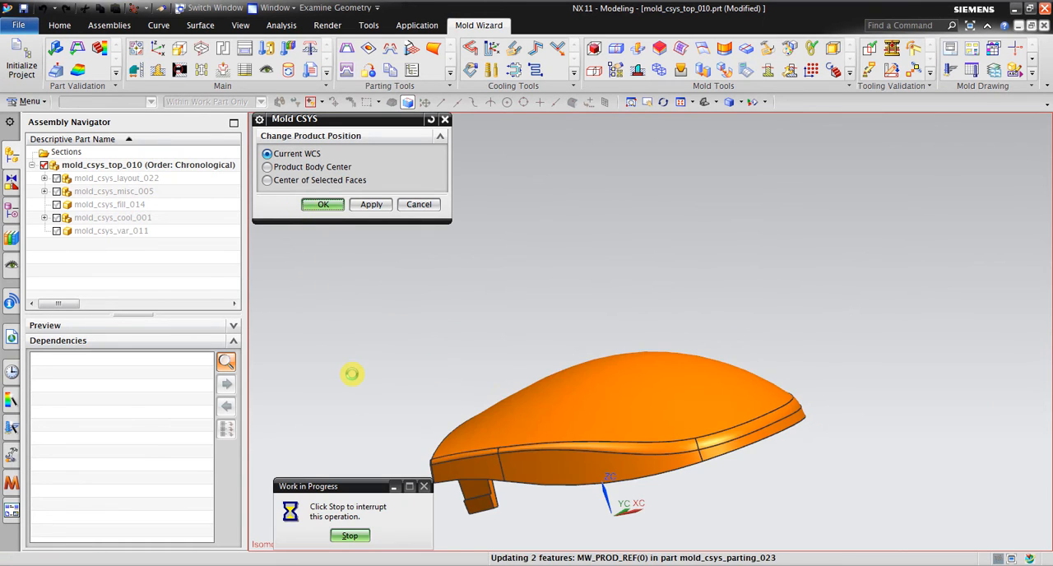
left_click(322, 204)
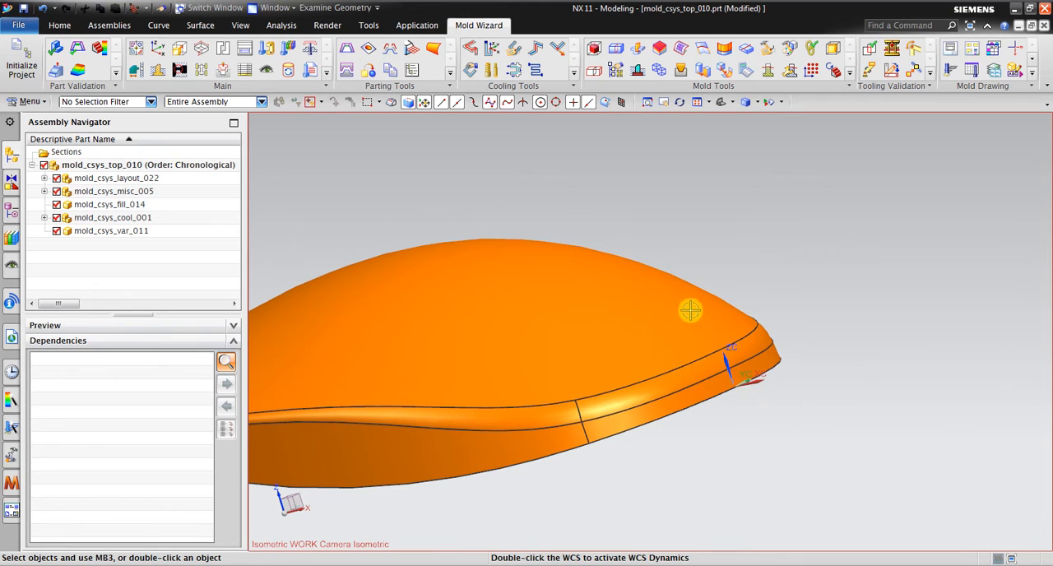
left_click_drag(691, 309, 822, 362)
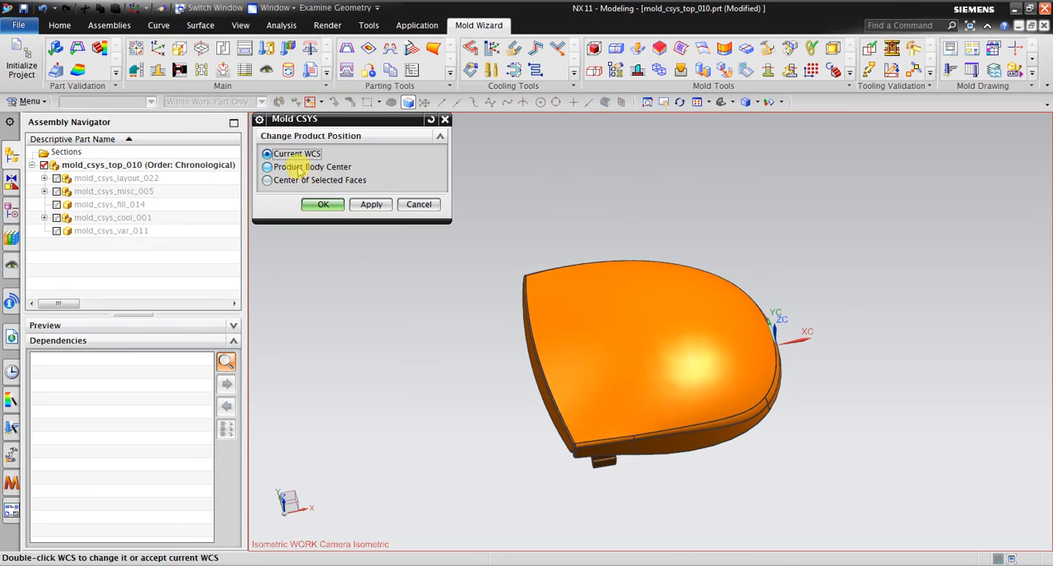
Step: Choose Product Body Center with Z locked and orbit to check the centred origin
left_click(266, 166)
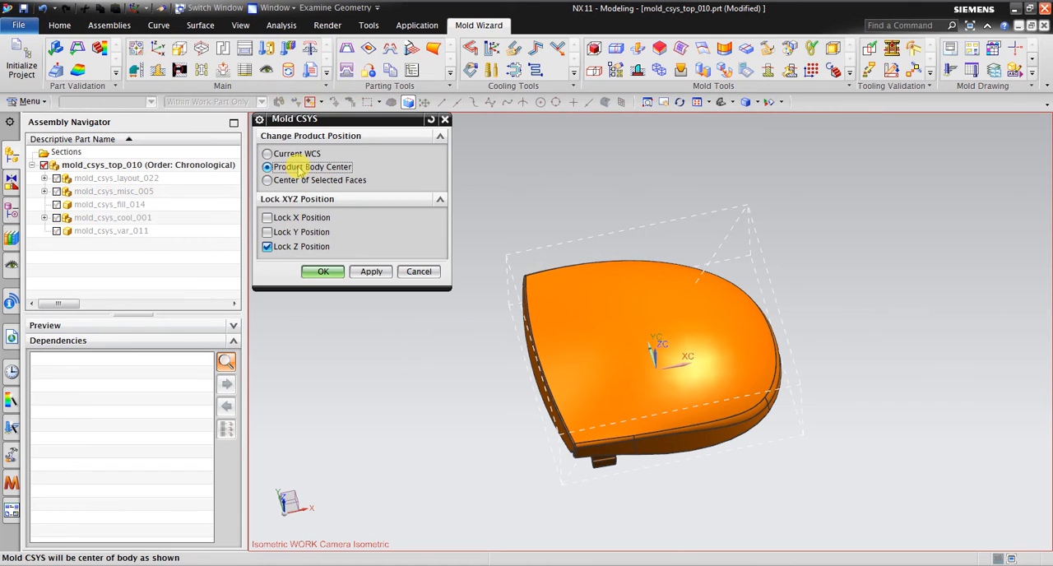
left_click_drag(658, 354, 849, 263)
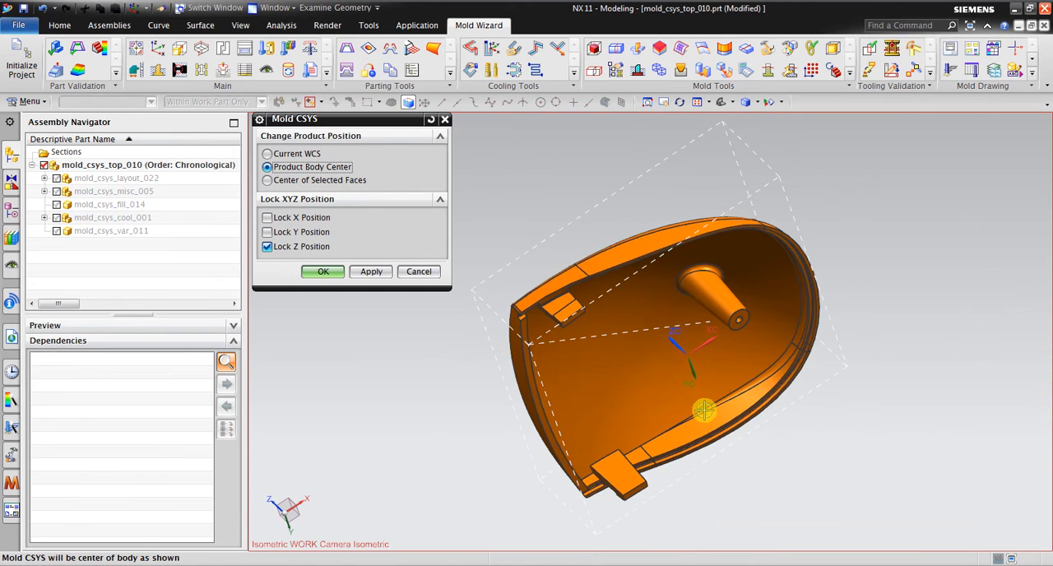
left_click_drag(704, 412, 875, 267)
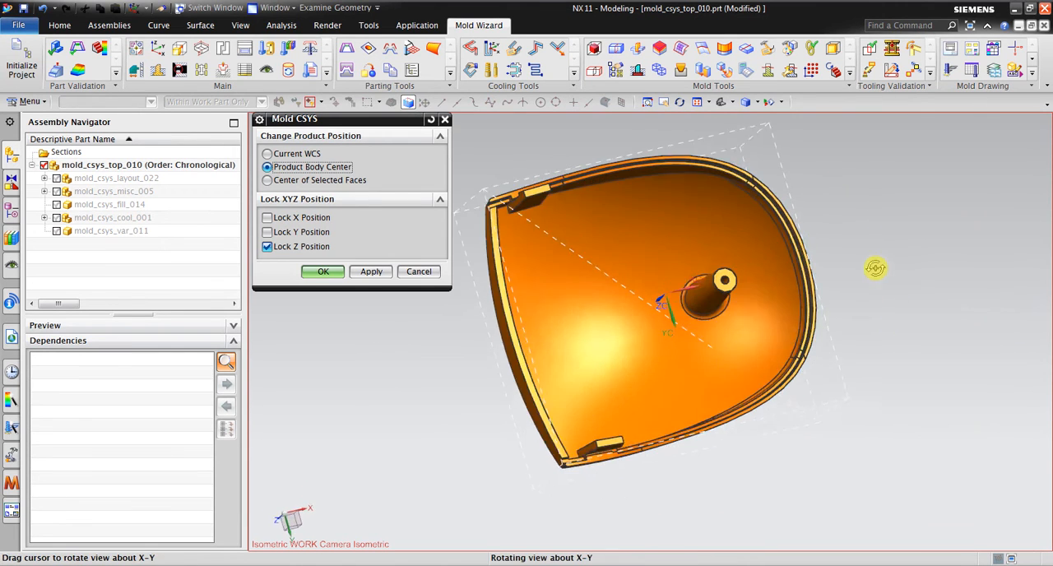
left_click_drag(876, 269, 876, 336)
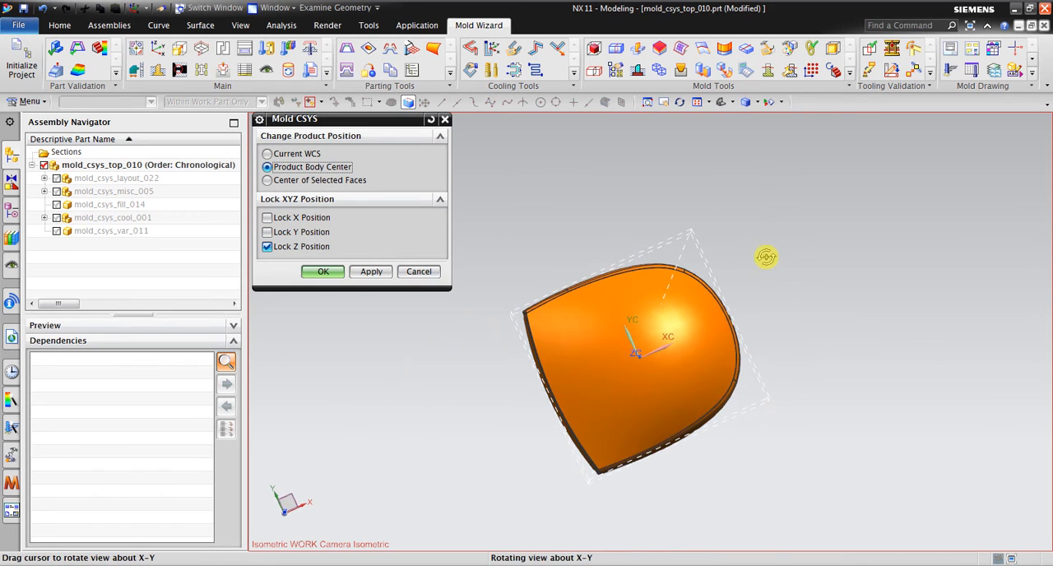
left_click_drag(765, 257, 804, 214)
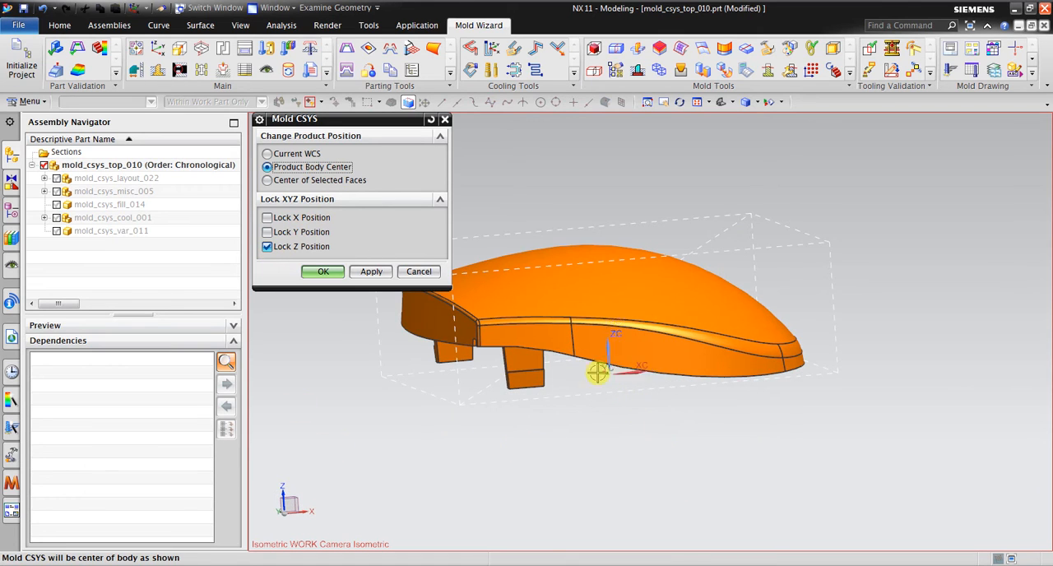
Step: Apply the body-centred mold CSYS and close the settings
left_click(372, 271)
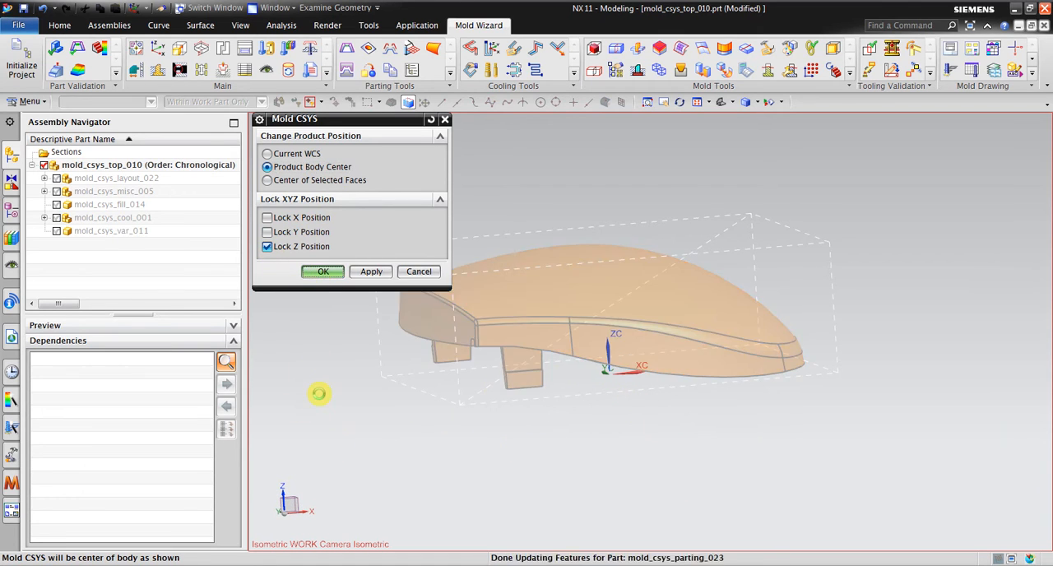
left_click(322, 271)
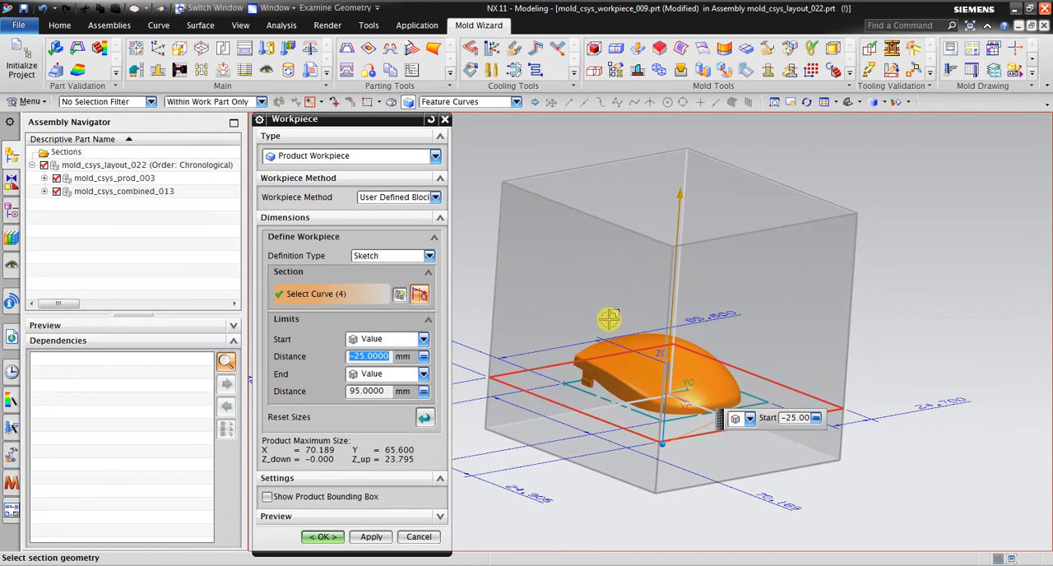
Step: Set the user-defined block End distance to 45 (Start -25) and create the workpiece
left_click_drag(609, 319, 892, 310)
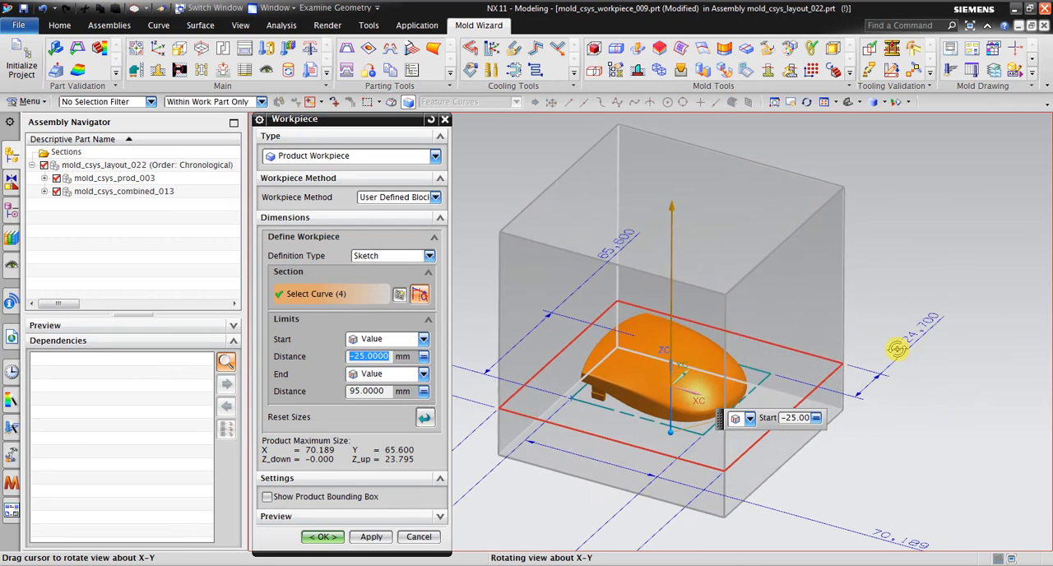
left_click_drag(897, 349, 728, 320)
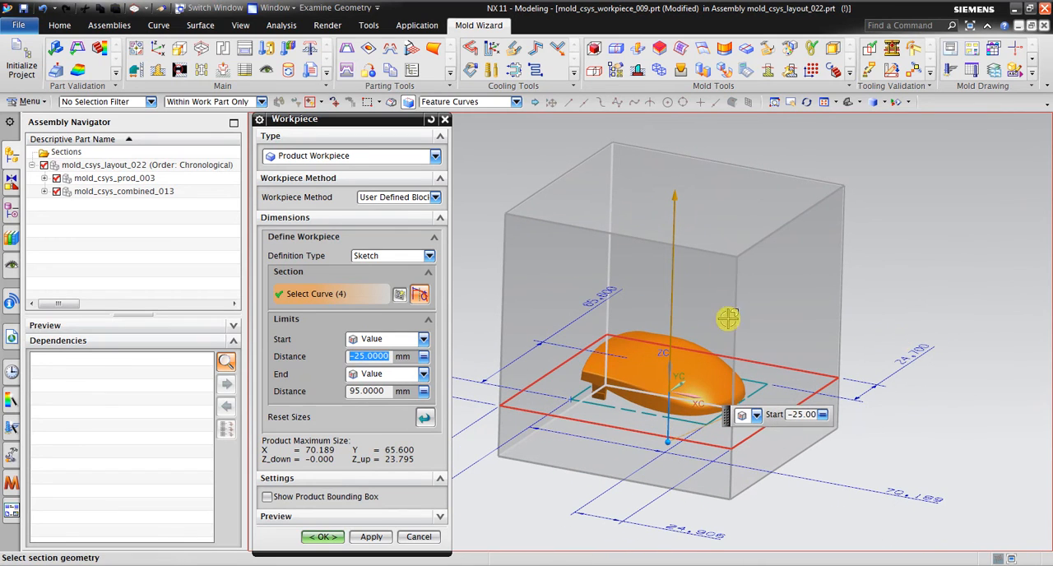
left_click_drag(728, 319, 674, 257)
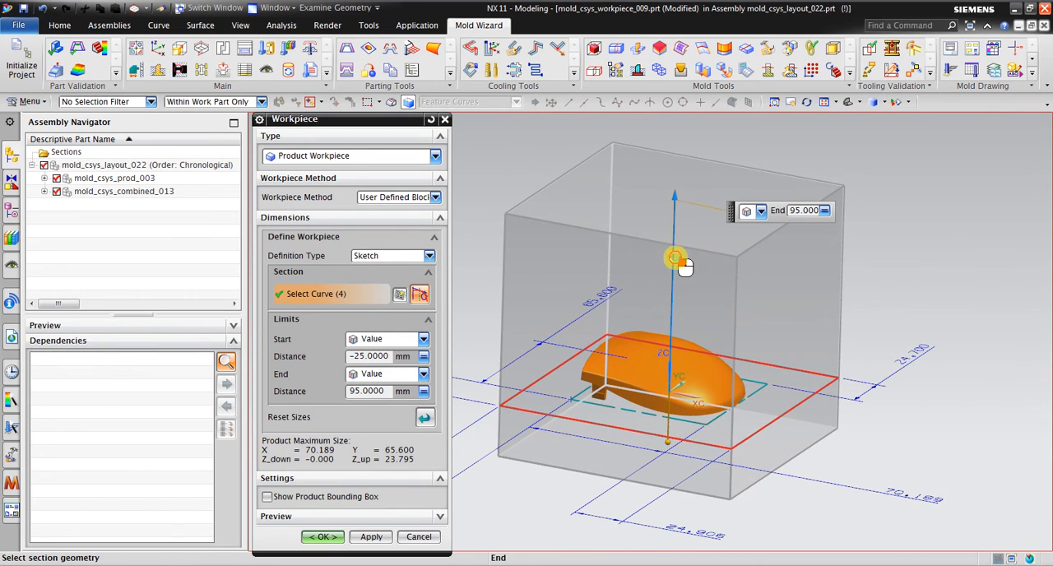
triple_click(369, 356)
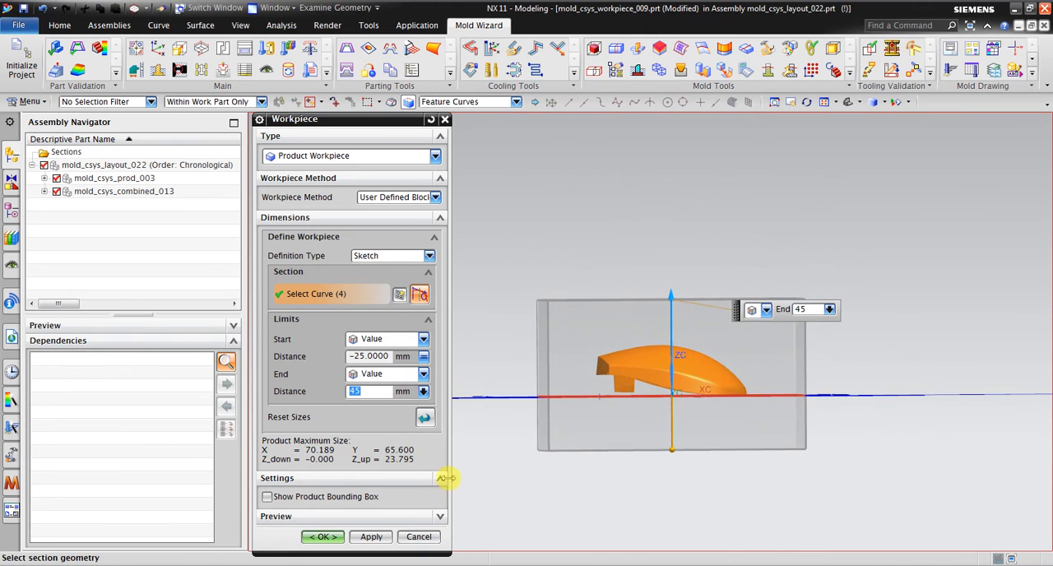
left_click(321, 536)
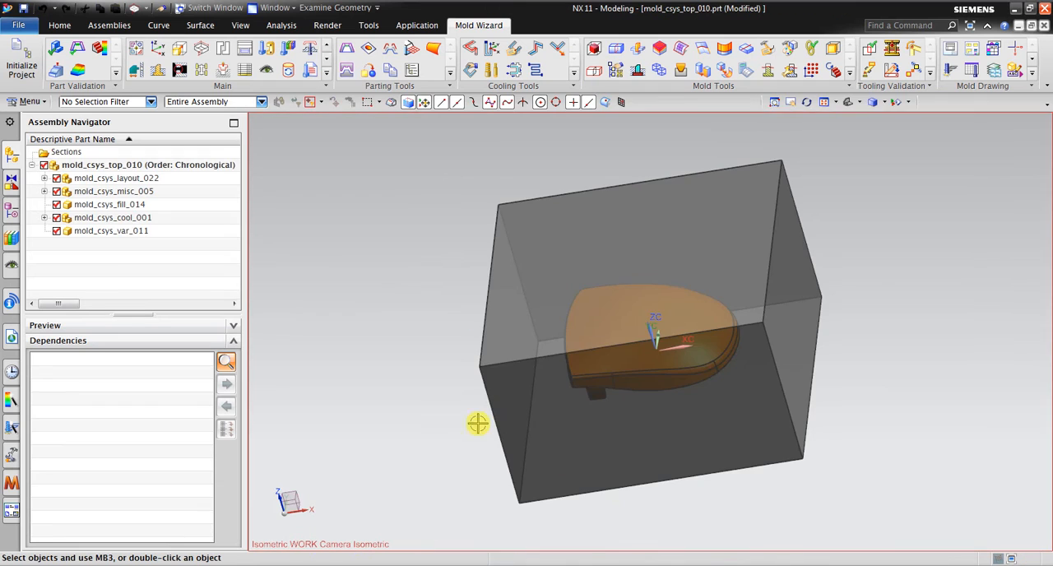
left_click_drag(477, 425, 836, 358)
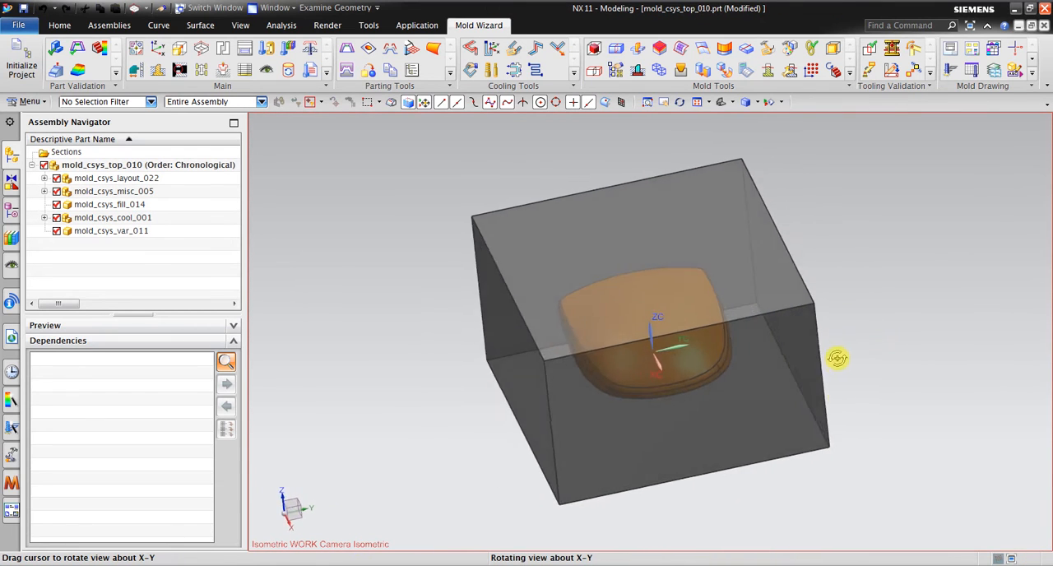
left_click_drag(836, 359, 655, 352)
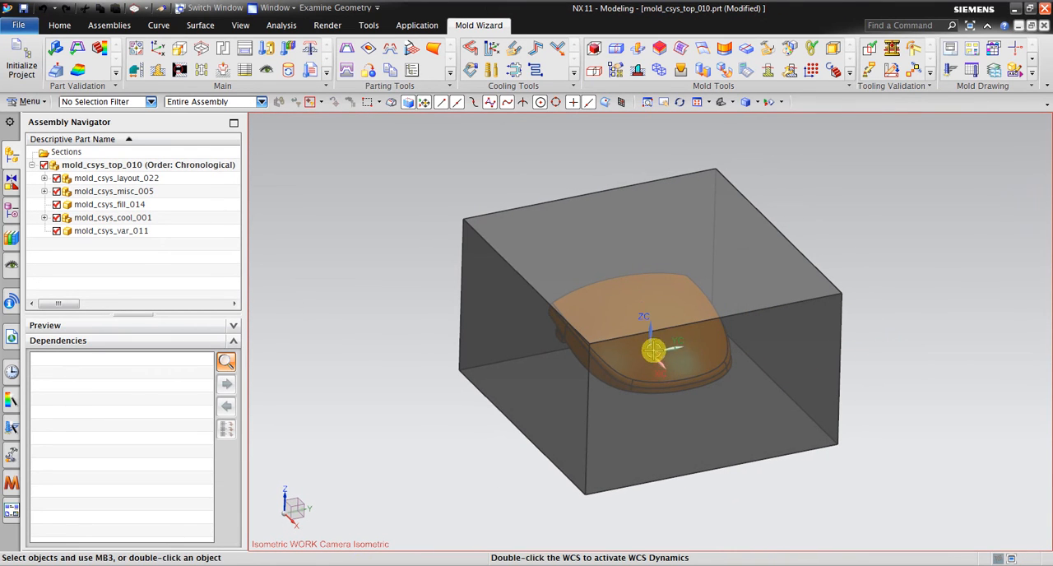
left_click_drag(651, 352, 921, 319)
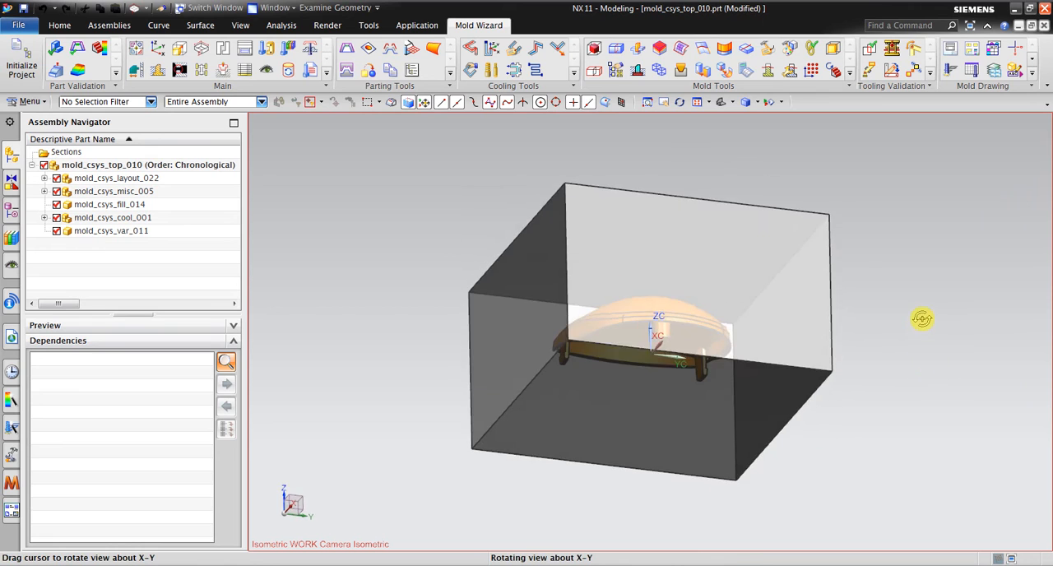
left_click_drag(921, 319, 984, 342)
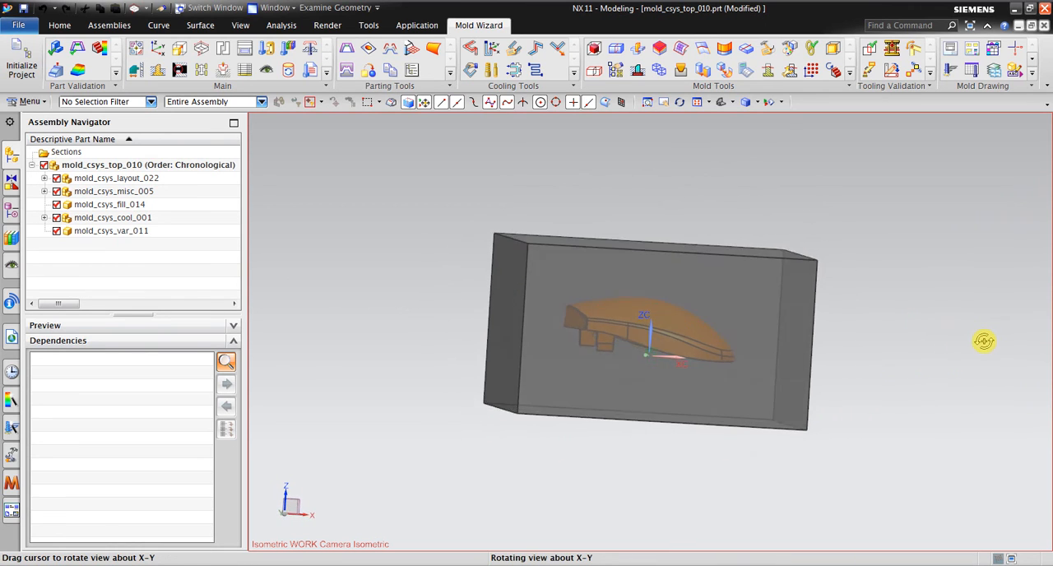
left_click_drag(984, 342, 431, 233)
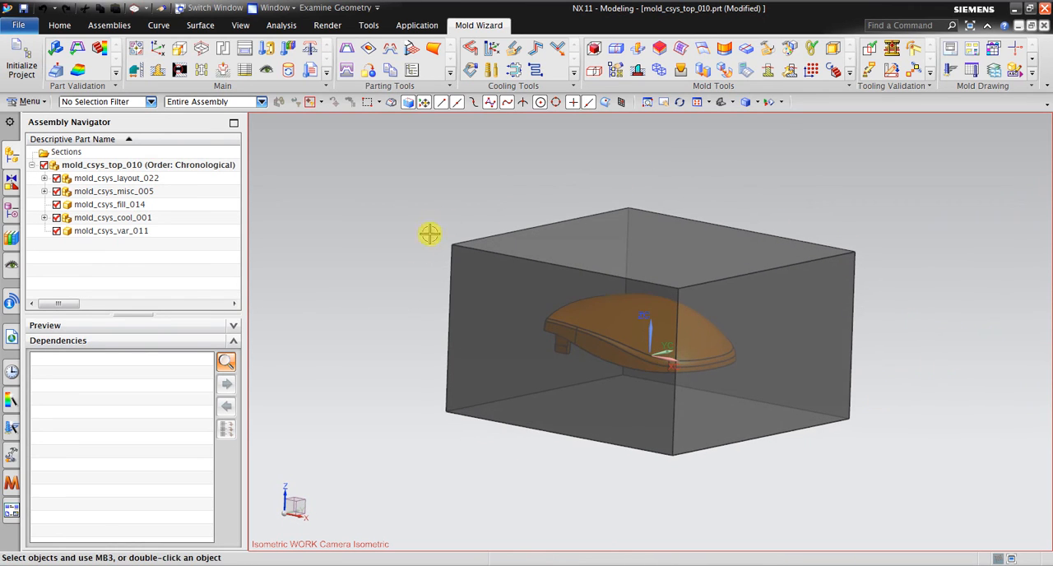
mouse_move(844, 345)
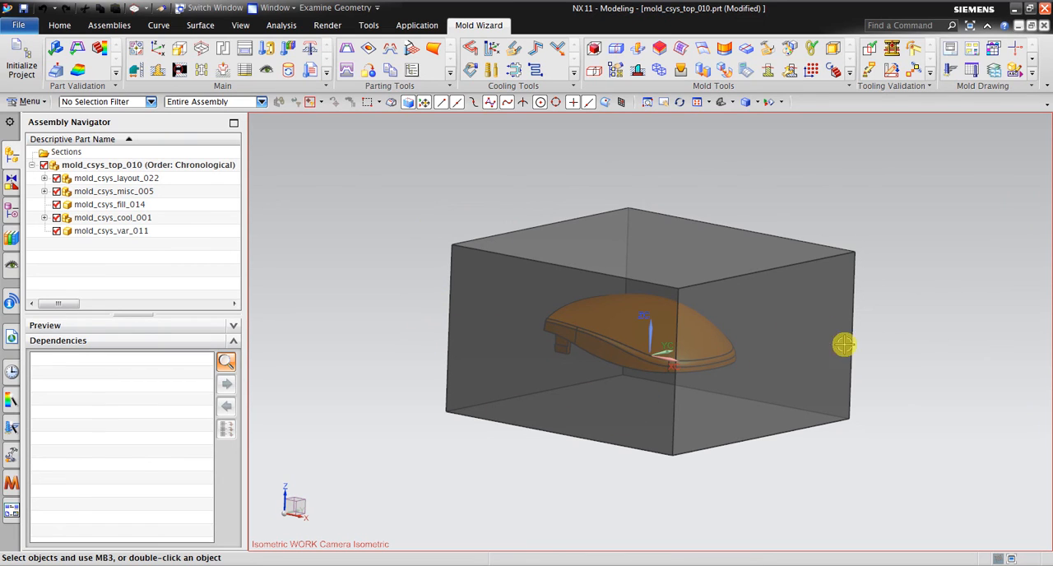
left_click_drag(846, 345, 362, 272)
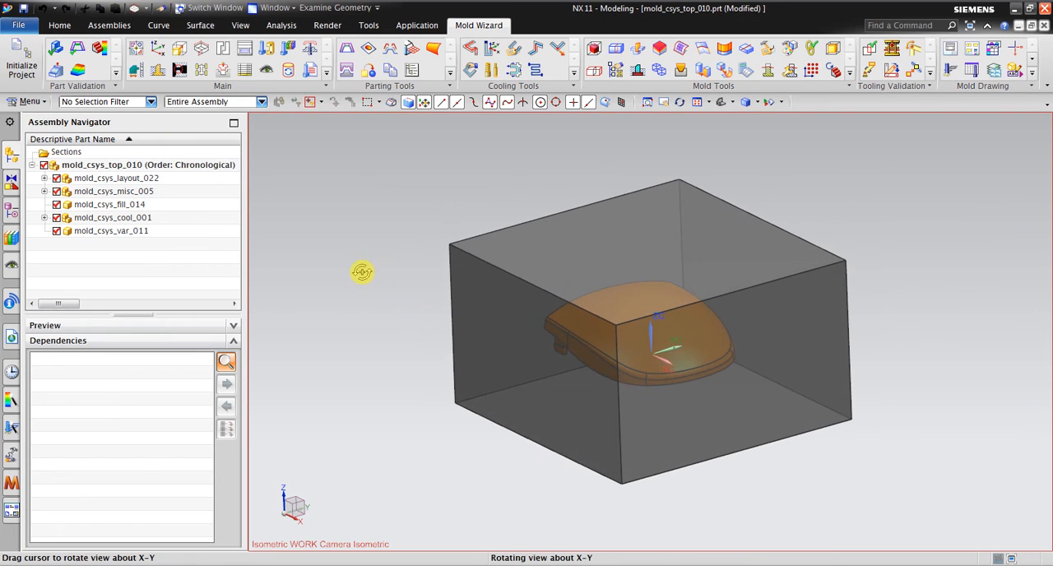